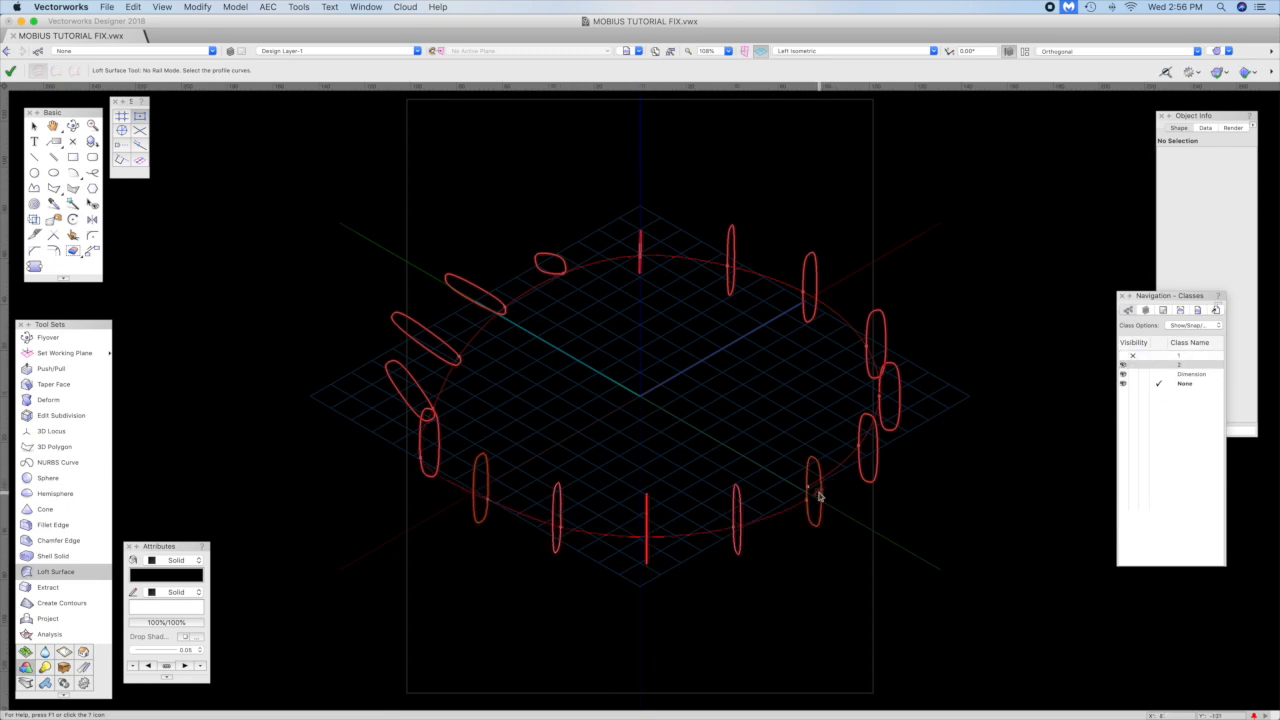
# Confirm the ring of elliptical profile curves for lofting and move the Loft Creation dialog aside.
pyautogui.click(814, 496)
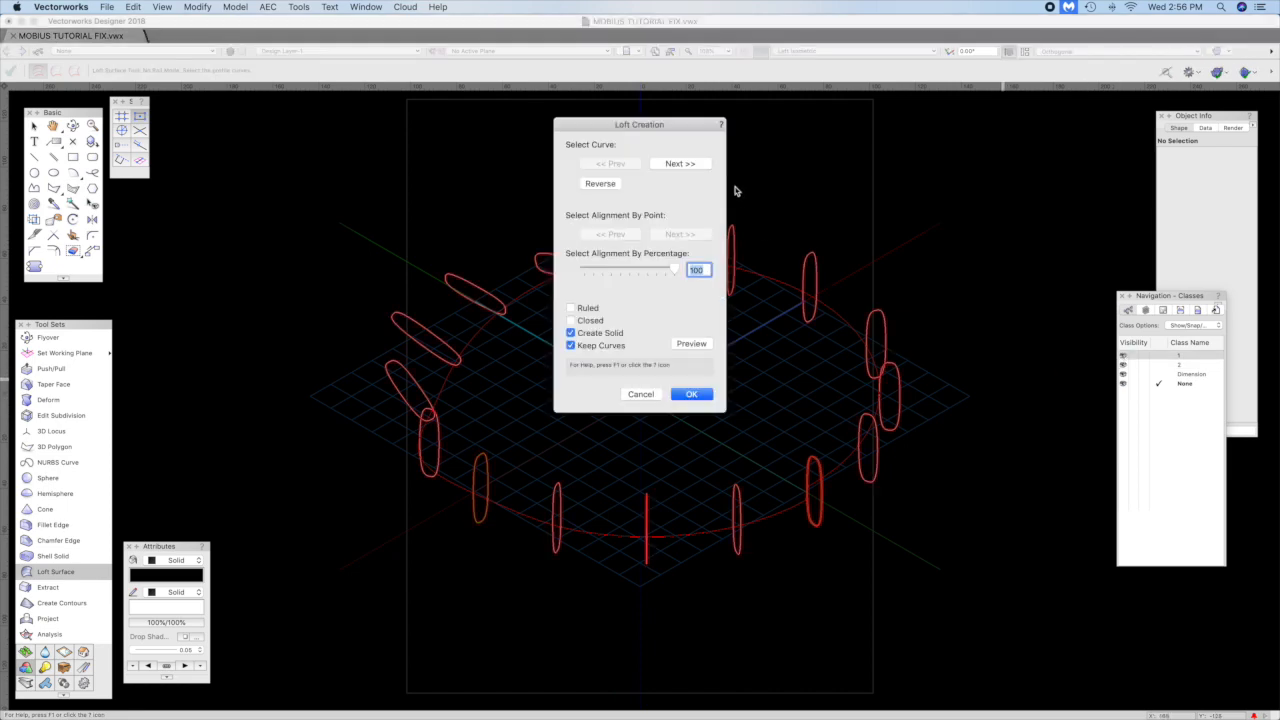
pyautogui.moveTo(640, 124); pyautogui.dragTo(1014, 276)
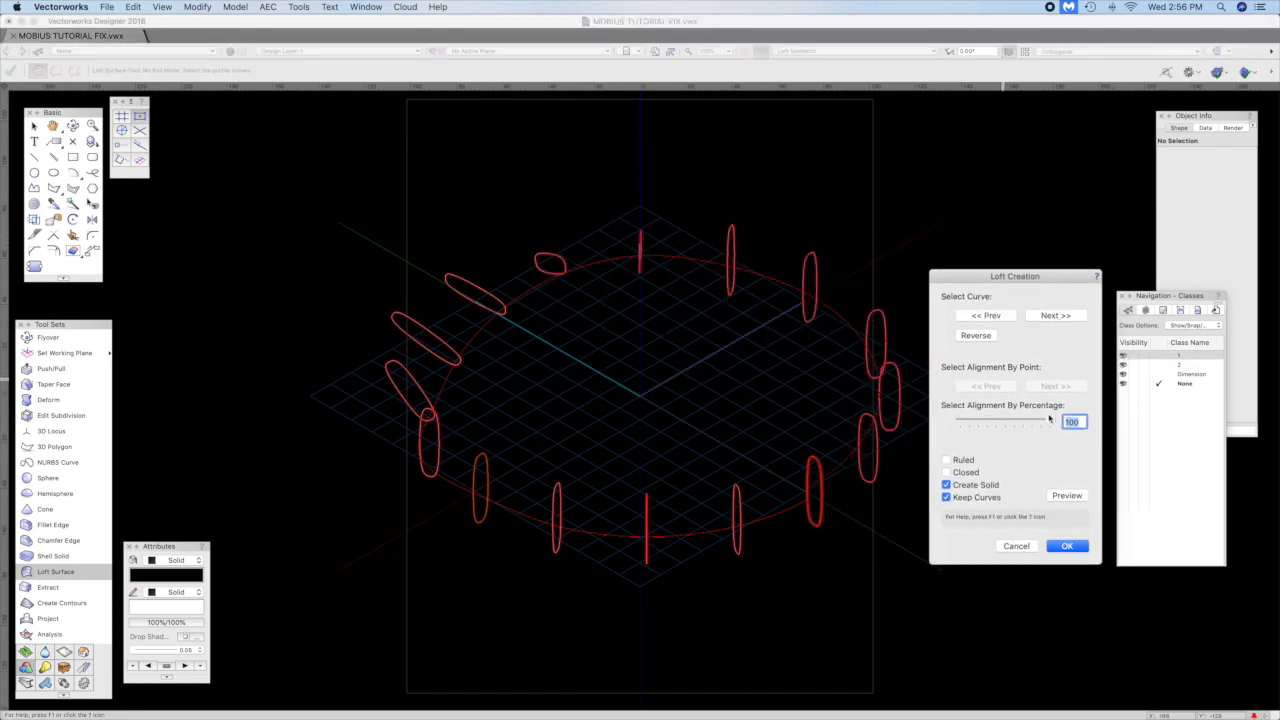
# Adjust the alignment-by-percentage setting and preview the lofted band through all profiles.
pyautogui.moveTo(1040, 422); pyautogui.dragTo(958, 422)
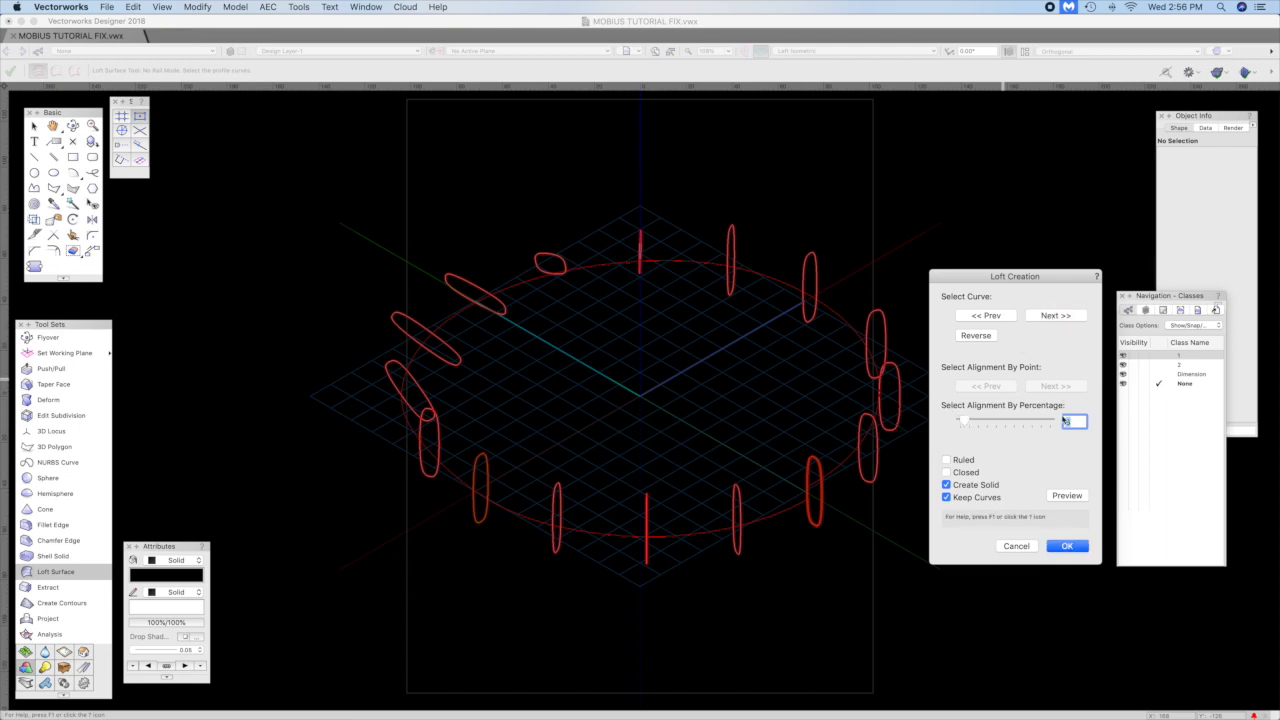
pyautogui.click(1056, 316)
pyautogui.write('50')
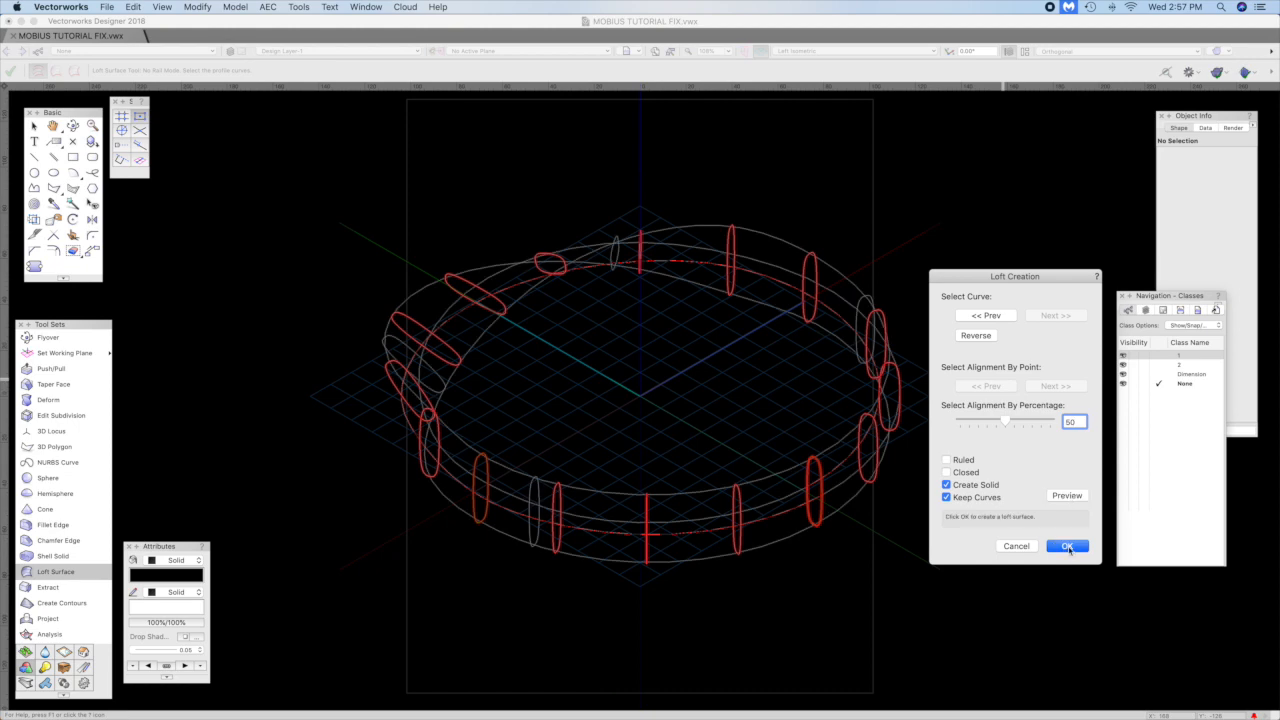
# Create the lofted solid ring with Create Solid and Keep Curves enabled.
pyautogui.click(1066, 546)
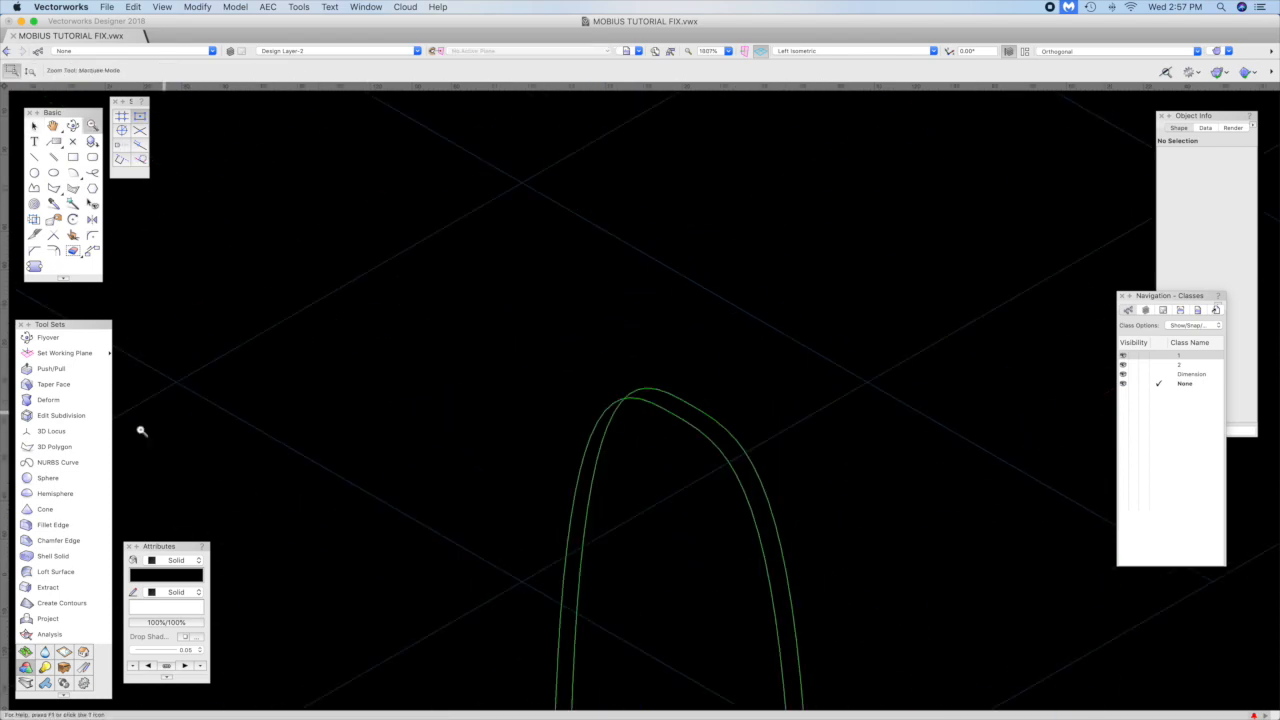
# Bring the whole lofted ring into view and select it for Add Solids.
pyautogui.click(56, 572)
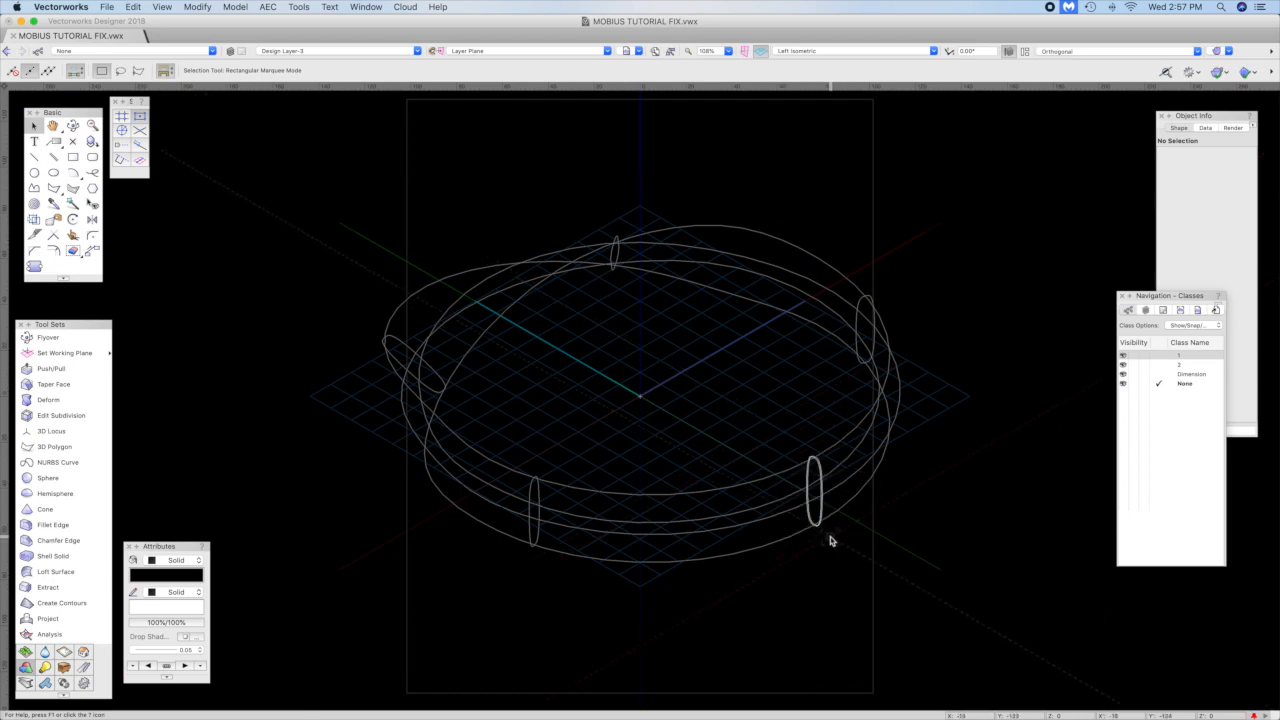
pyautogui.click(234, 8)
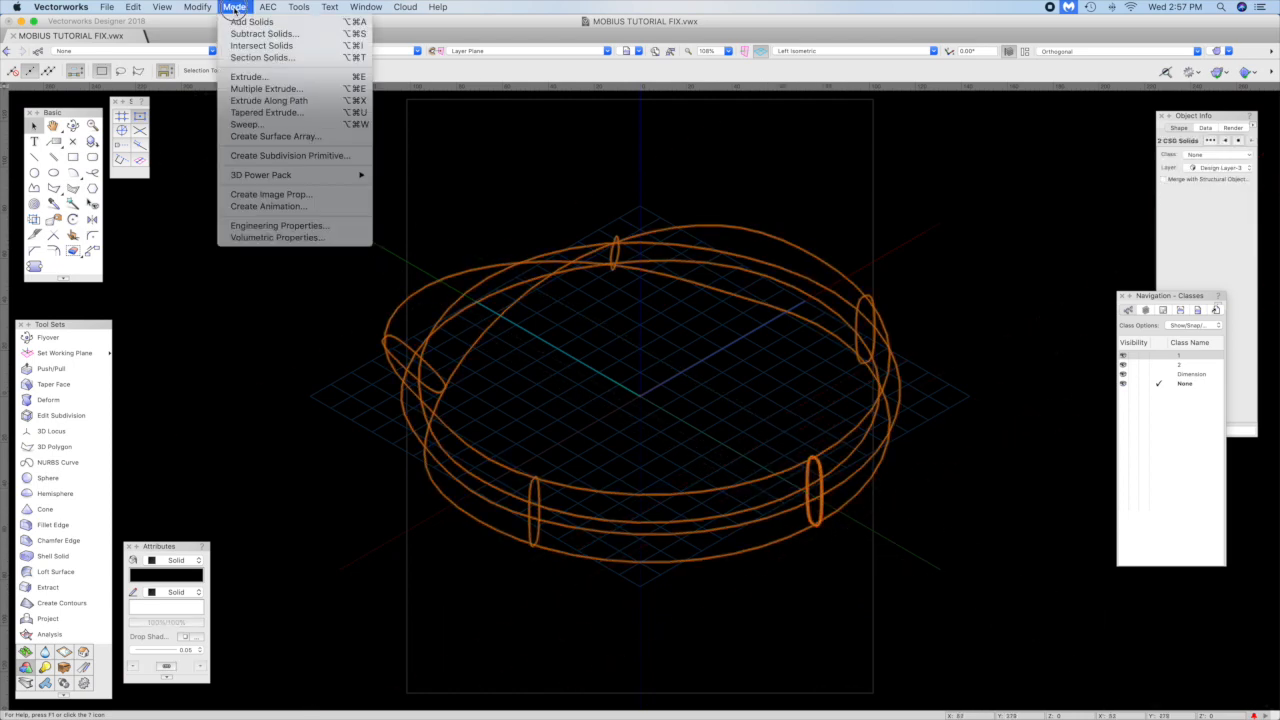